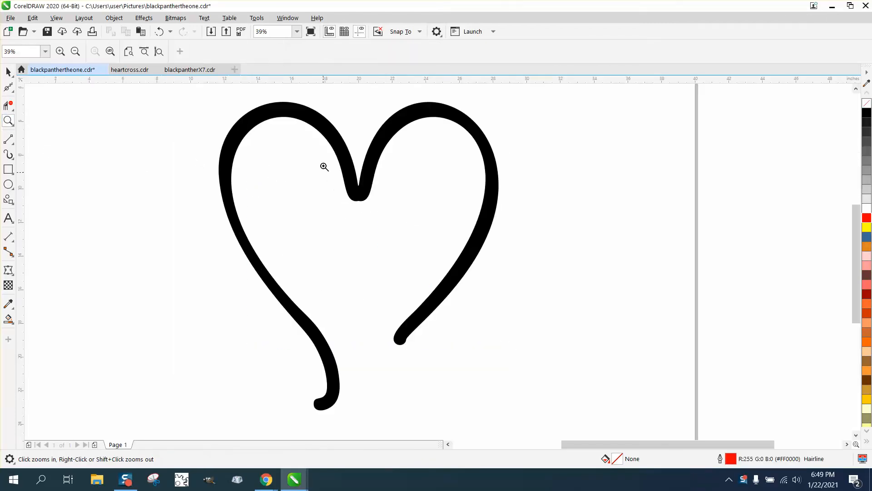
{"action": "mouse_move", "coordinate": [244, 204]}
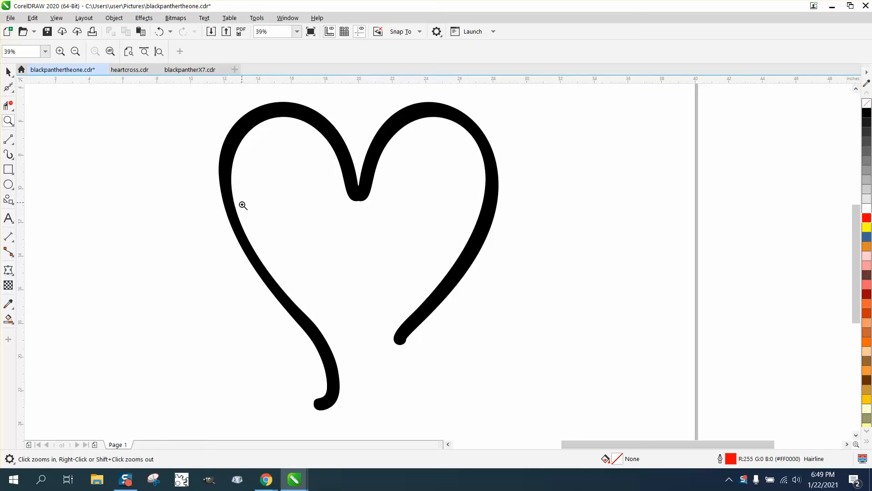
{"action": "mouse_move", "coordinate": [440, 295]}
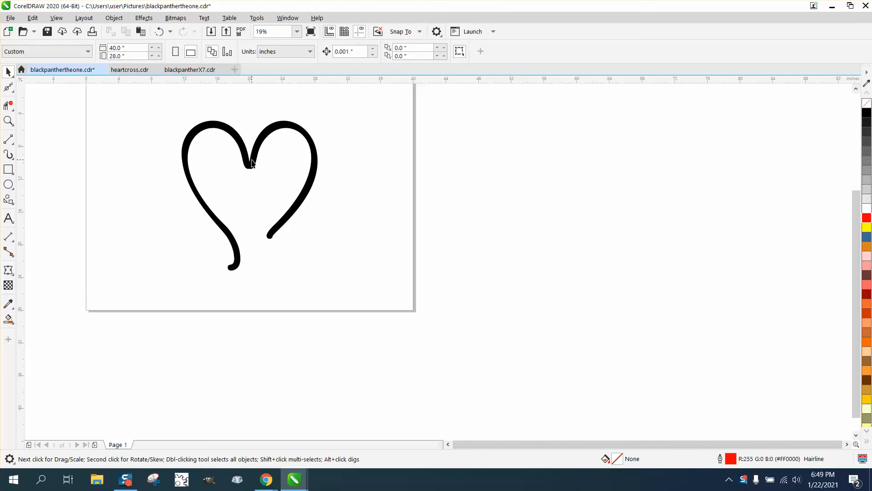
Remove the heart's solid black fill, leaving only its thin red hairline path
{"action": "left_click", "coordinate": [249, 167]}
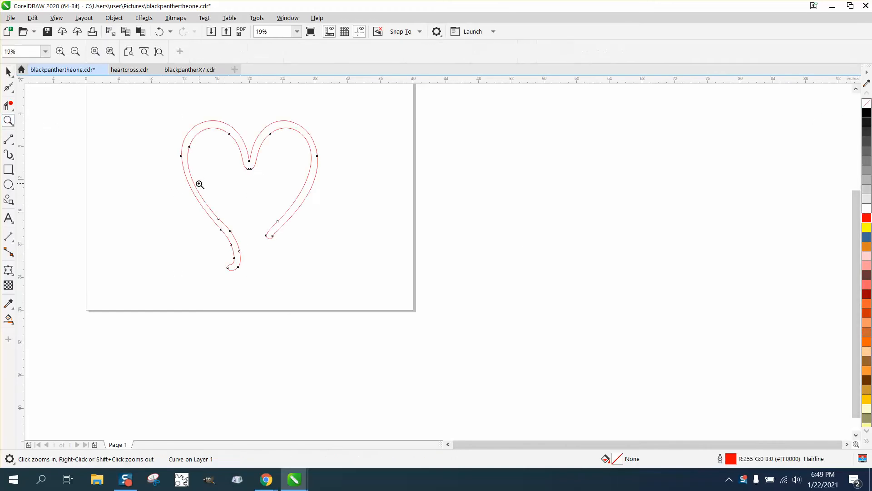
Zoom into the heart's two tails and reduce the double wall to a single closed line
{"action": "left_click", "coordinate": [199, 184]}
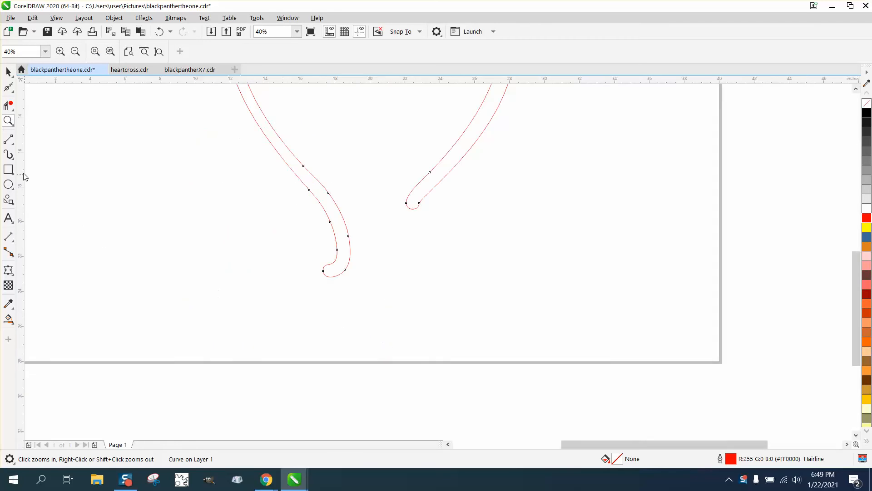
{"action": "left_click", "coordinate": [336, 271]}
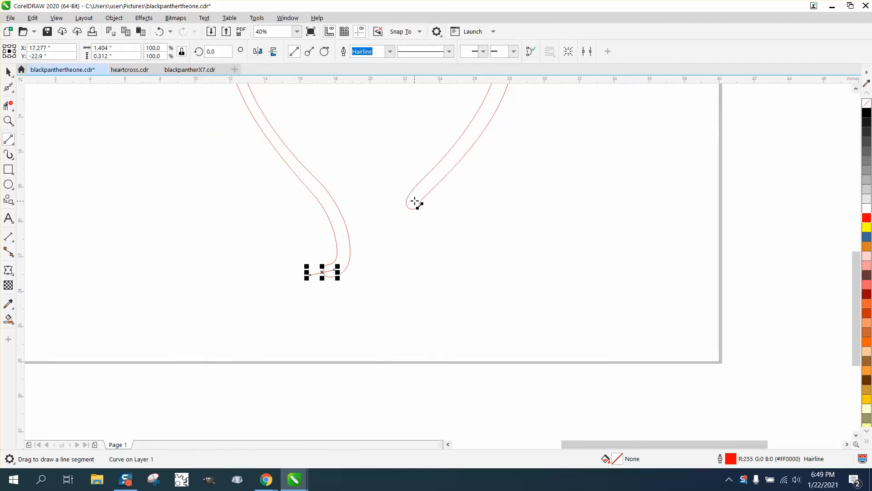
{"action": "scroll", "scroll_direction": "down", "scroll_amount": 3}
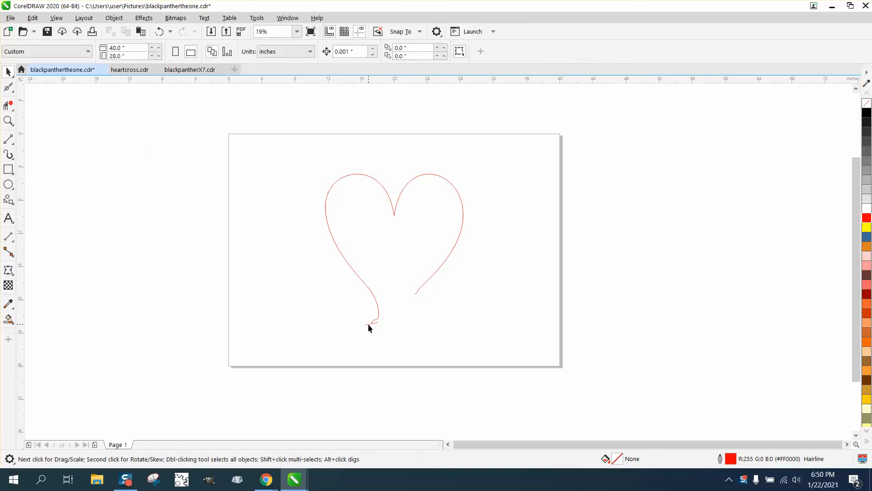
Apply a one-step outside contour offset 0.375" around the heart line and break it apart
{"action": "left_click", "coordinate": [372, 325]}
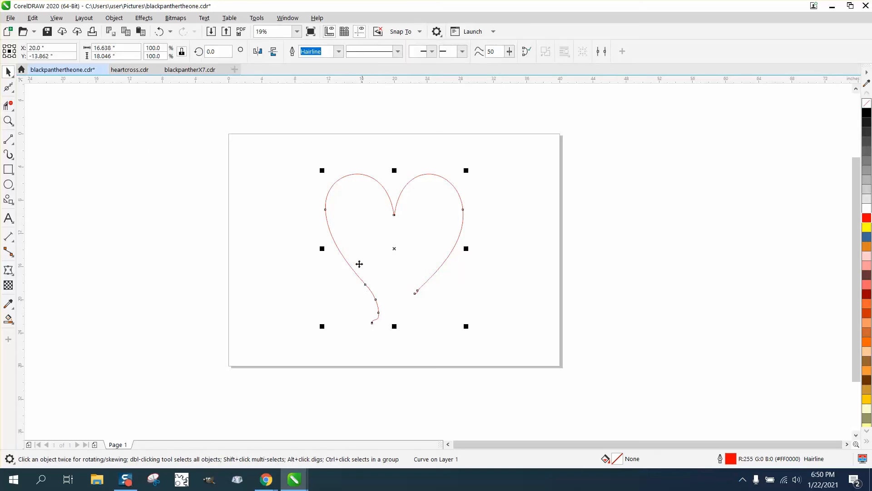
{"action": "mouse_move", "coordinate": [143, 18]}
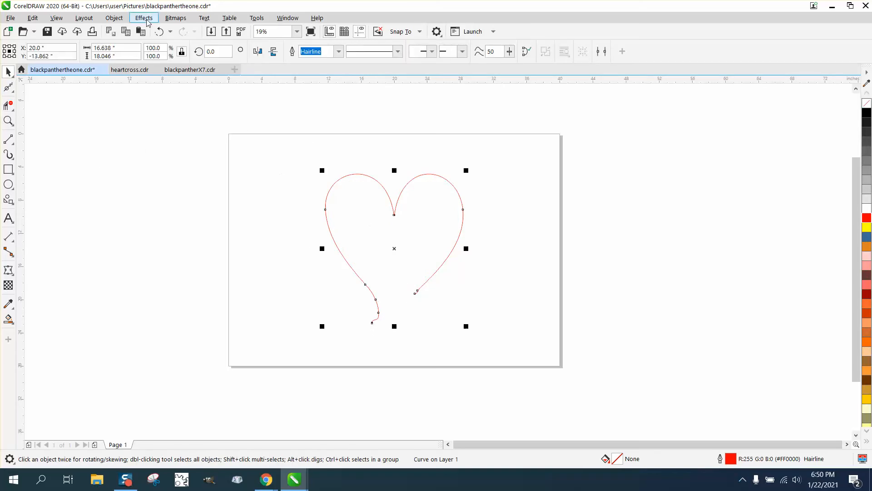
{"action": "left_click", "coordinate": [143, 17]}
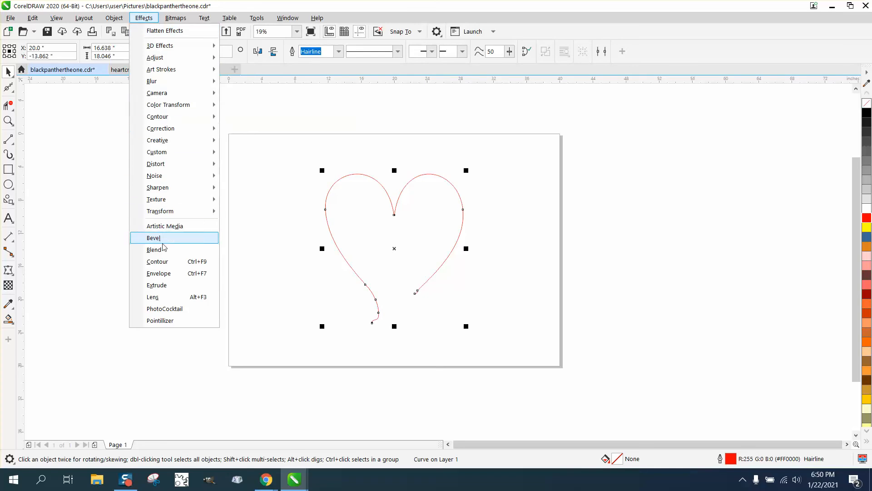
{"action": "left_click", "coordinate": [157, 261]}
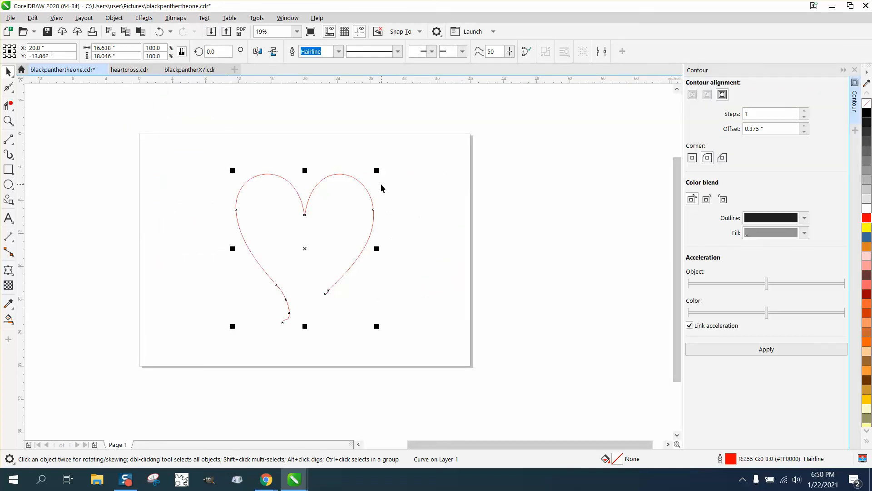
{"action": "left_click", "coordinate": [770, 128]}
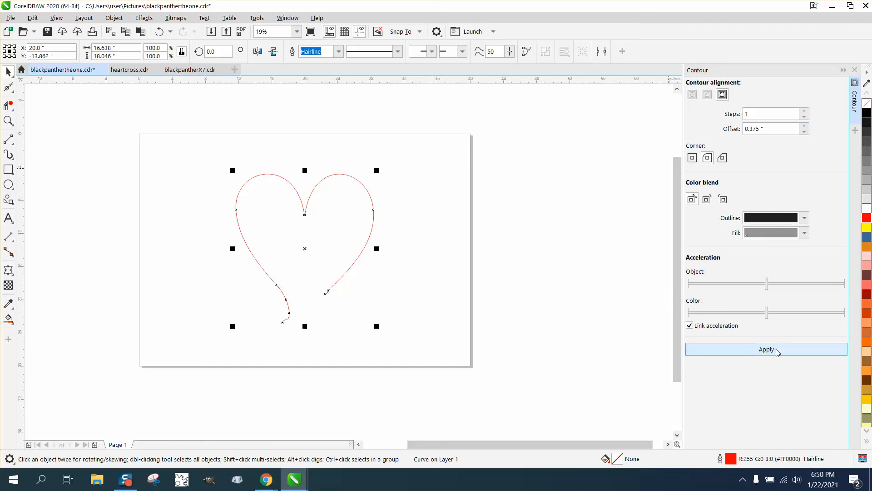
{"action": "left_click", "coordinate": [766, 349]}
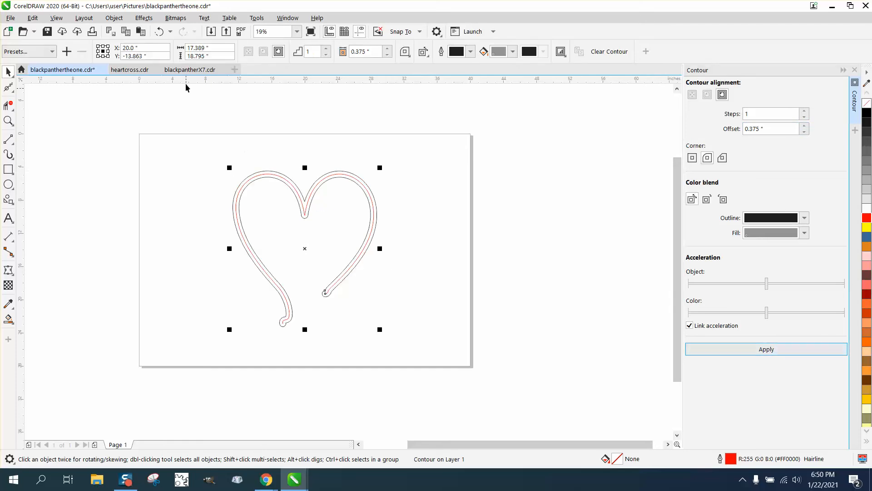
{"action": "left_click", "coordinate": [113, 18]}
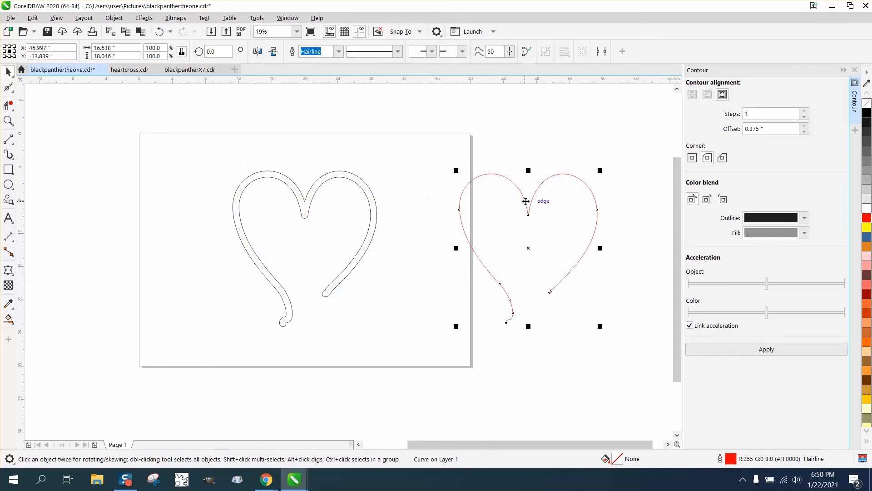
Zoom in on the standalone heart curve's right tail end
{"action": "left_click", "coordinate": [9, 121]}
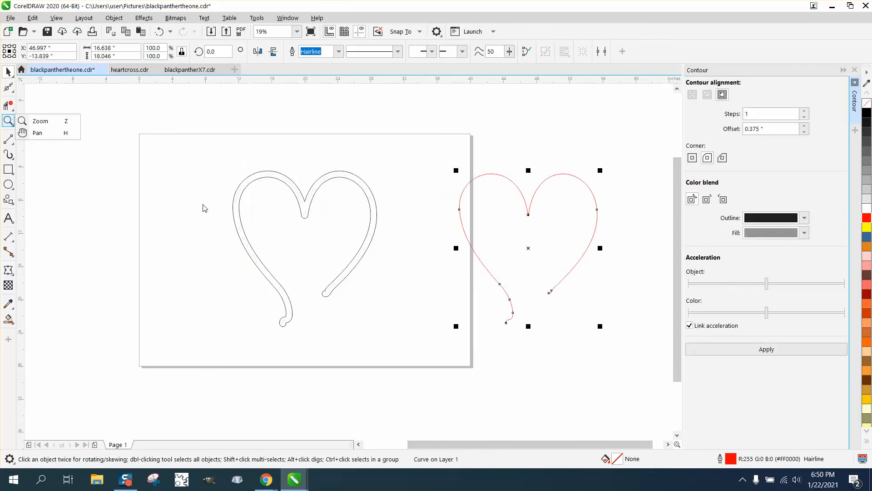
{"action": "left_click", "coordinate": [9, 121]}
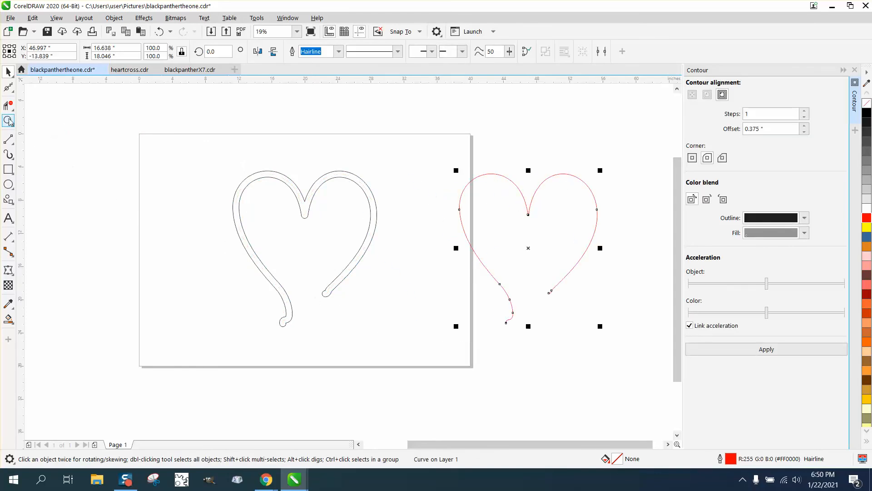
{"action": "left_click", "coordinate": [200, 311]}
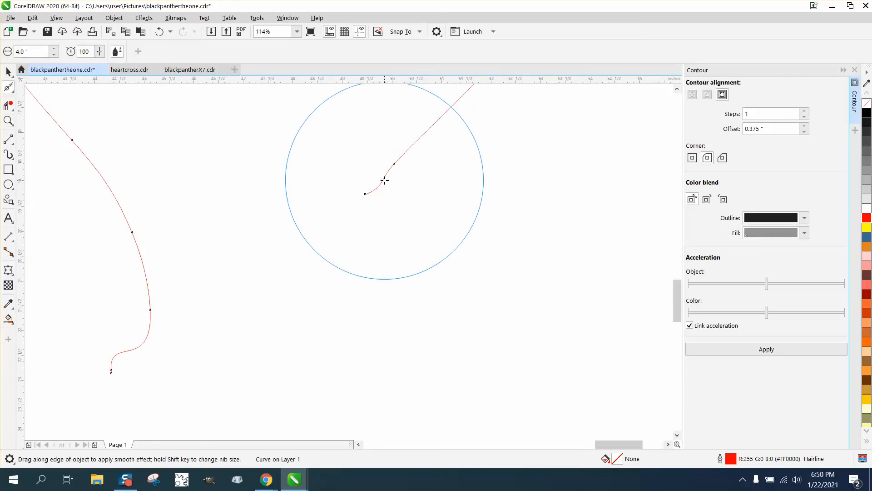
Smooth away the hook on the right tail and return to the Pick tool
{"action": "left_click_drag", "start_coordinate": [386, 180], "coordinate": [152, 327]}
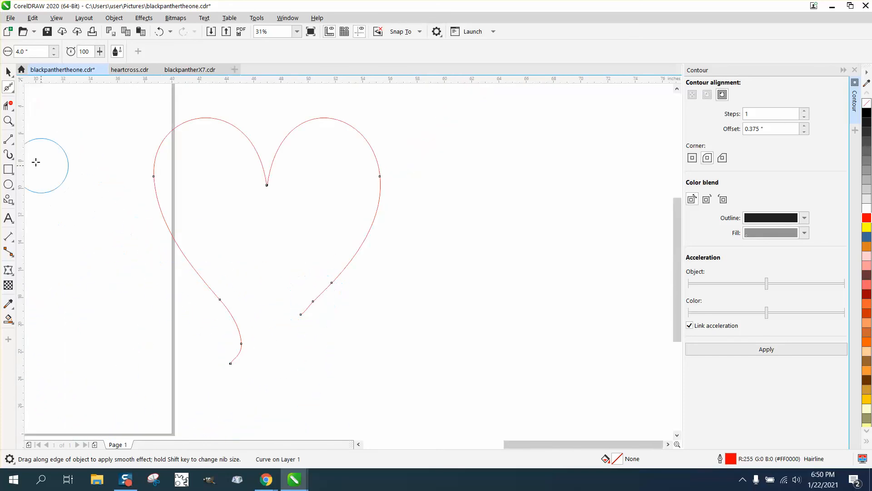
{"action": "left_click", "coordinate": [8, 87]}
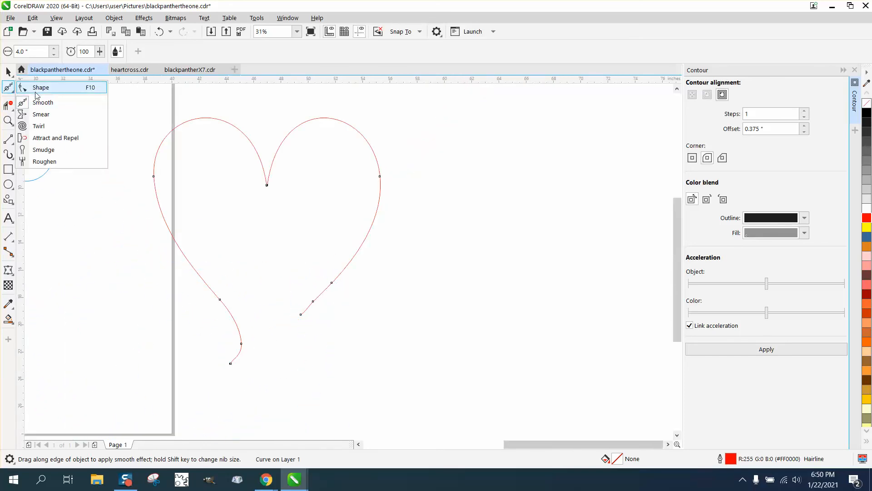
{"action": "left_click", "coordinate": [41, 87]}
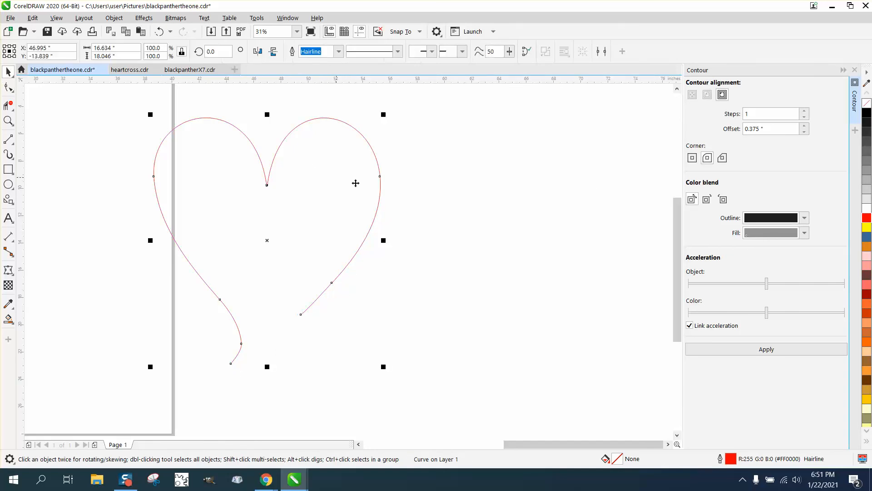
Smart-fill the contour band black with no outline, making an evenly thick heart stroke
{"action": "left_click", "coordinate": [766, 349]}
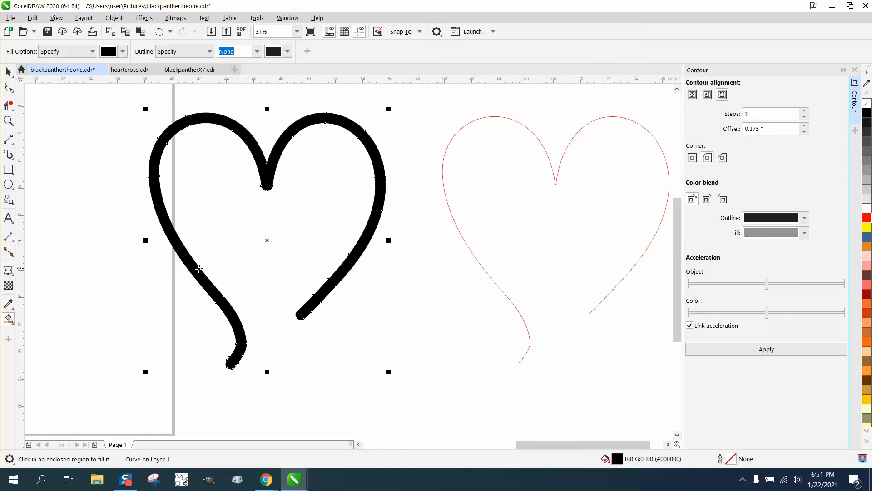
{"action": "mouse_move", "coordinate": [308, 261]}
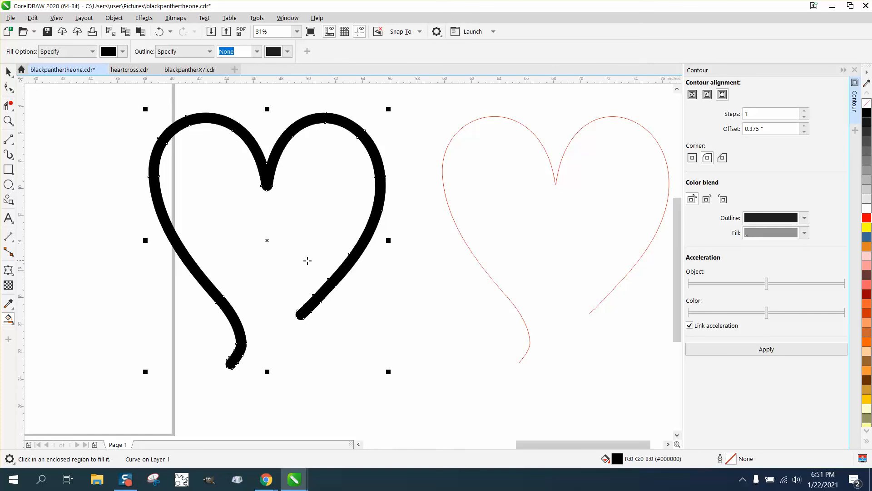
{"action": "left_click", "coordinate": [8, 121]}
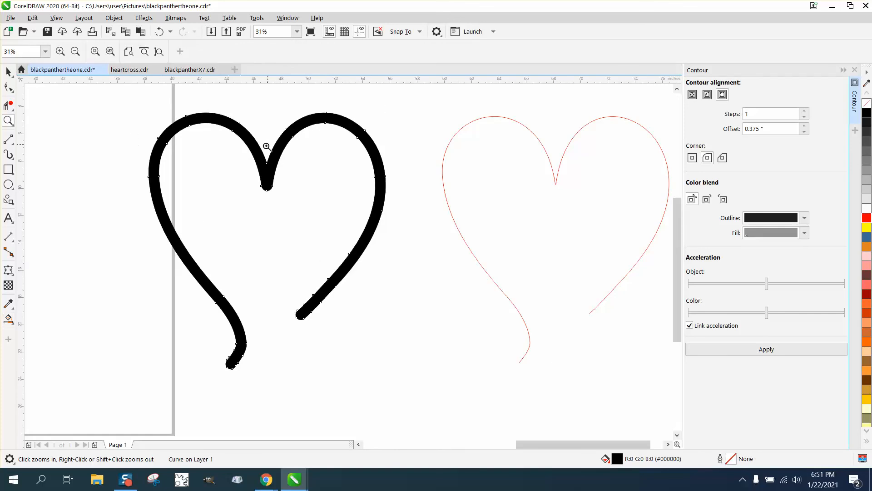
{"action": "mouse_move", "coordinate": [266, 393]}
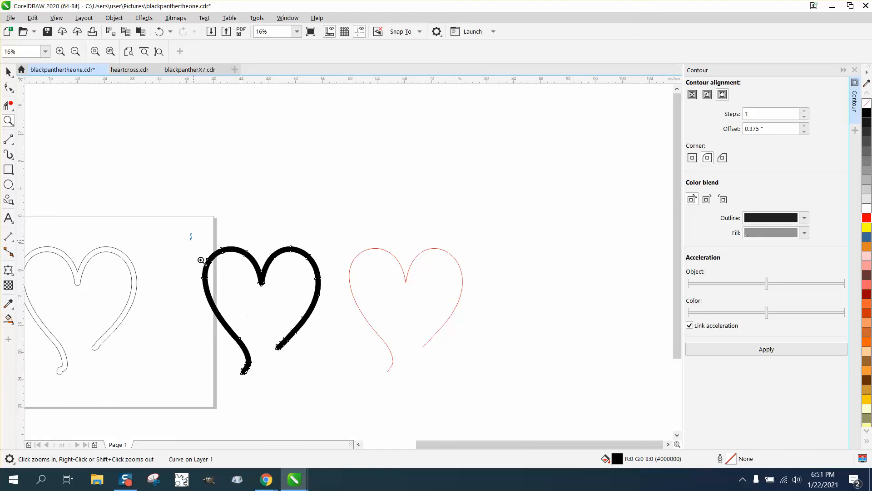
{"action": "left_click", "coordinate": [199, 261]}
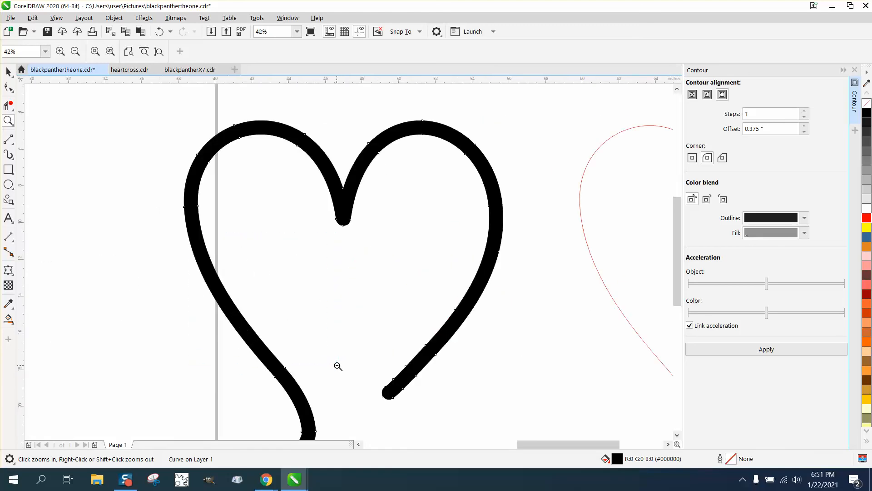